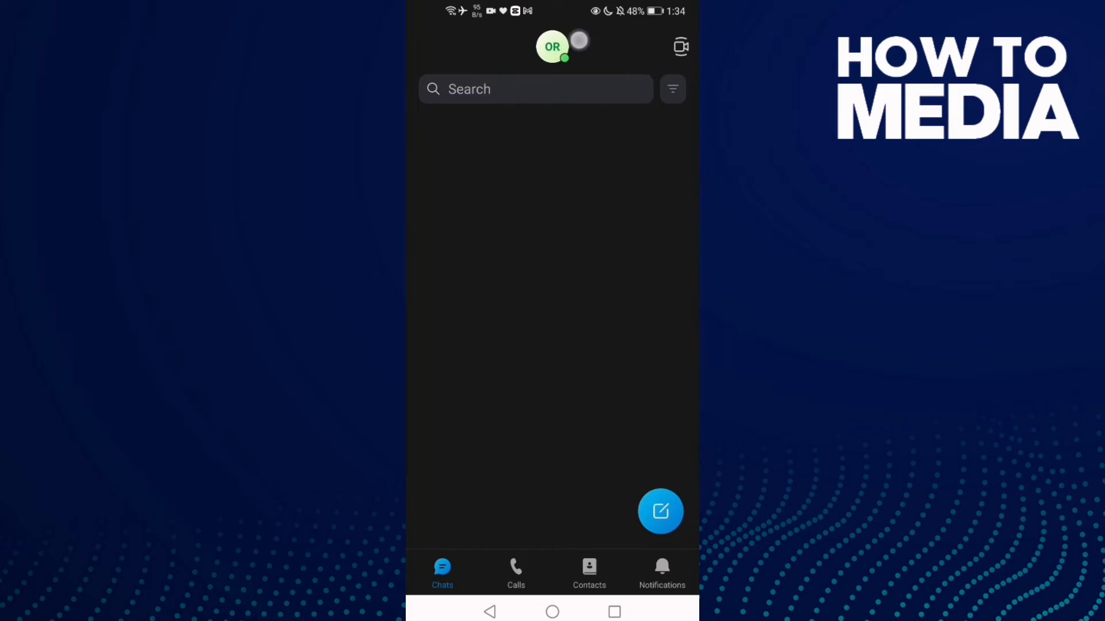
Step: Reach Skype's Settings page through the profile menu
{"action": "left_click", "coordinate": [552, 45]}
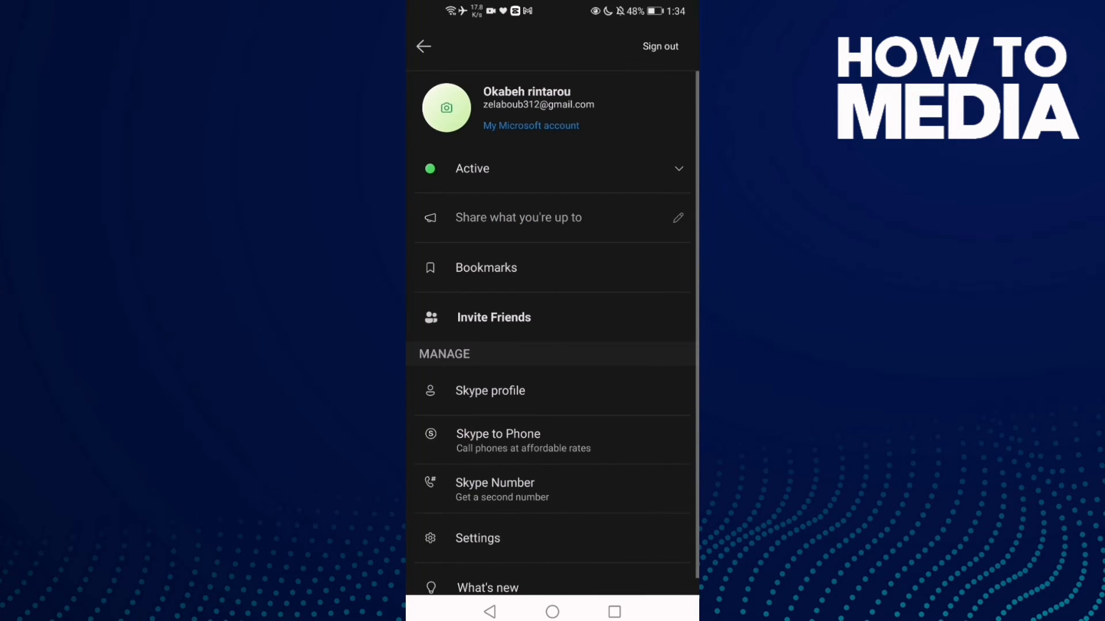
{"action": "scroll", "scroll_direction": "down", "scroll_amount": 3}
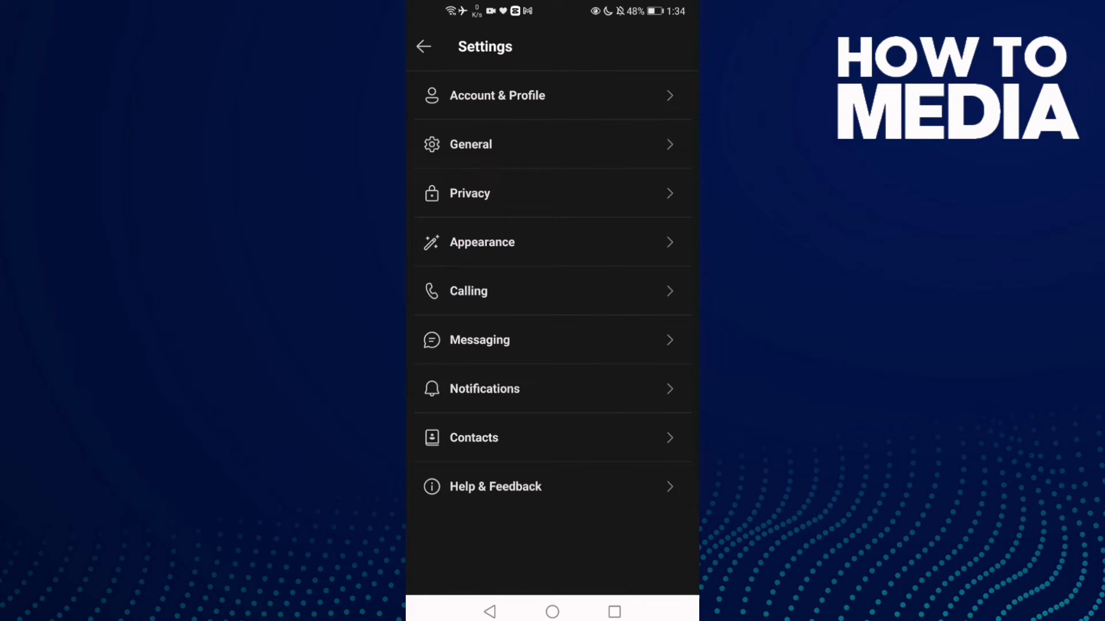
Step: Show the Appearance settings scrolled to the Sidebar compact-list and icon options
{"action": "left_click", "coordinate": [609, 242]}
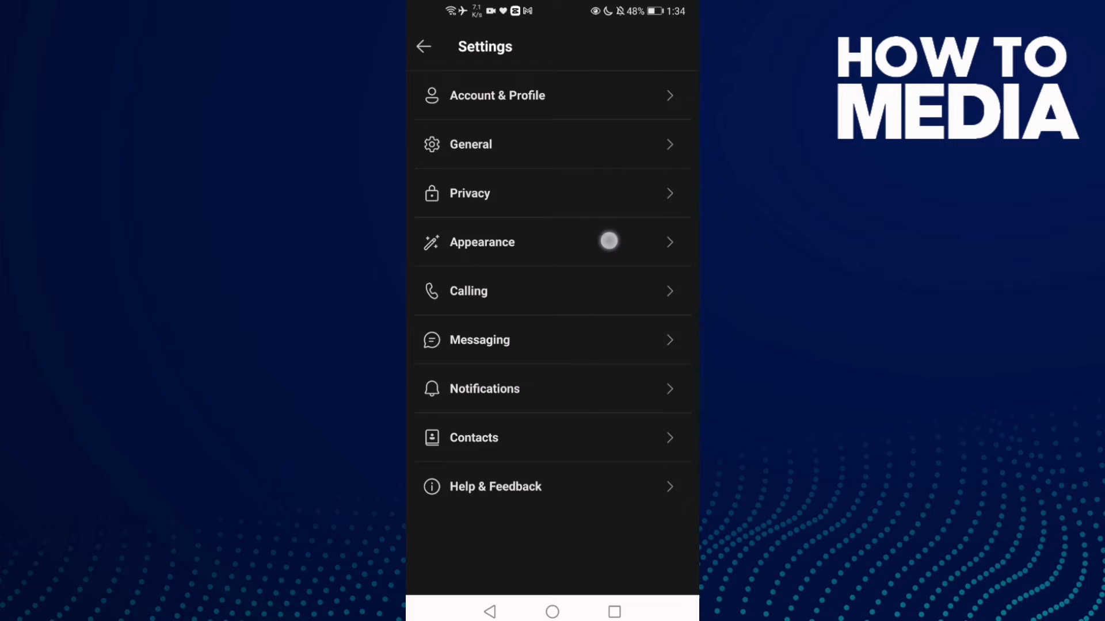
{"action": "left_click", "coordinate": [482, 243]}
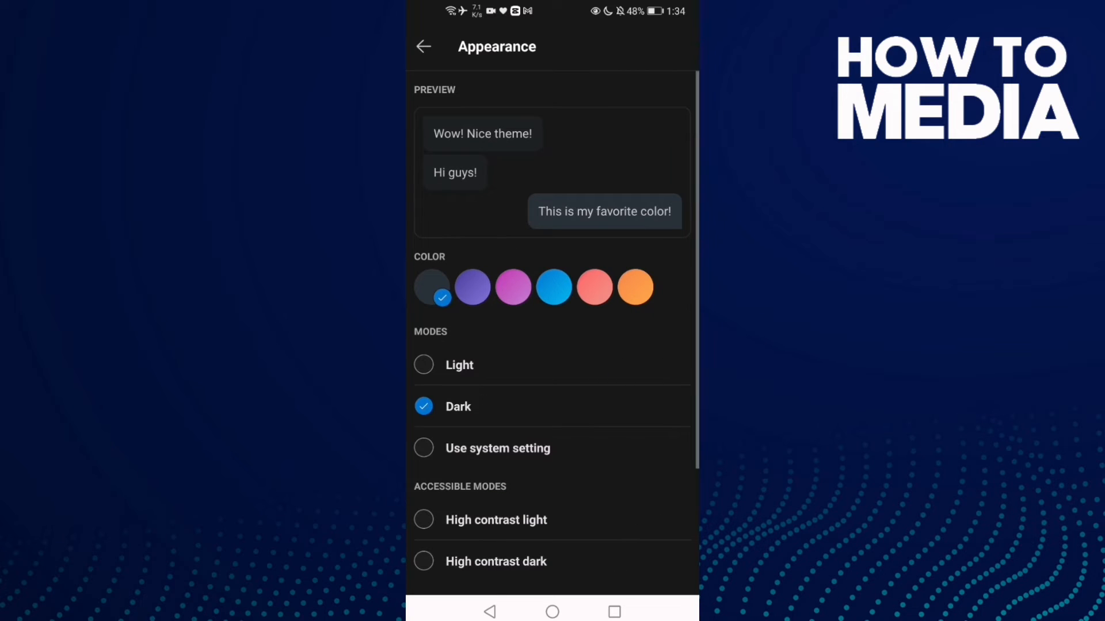
{"action": "scroll", "scroll_direction": "down", "scroll_amount": 3}
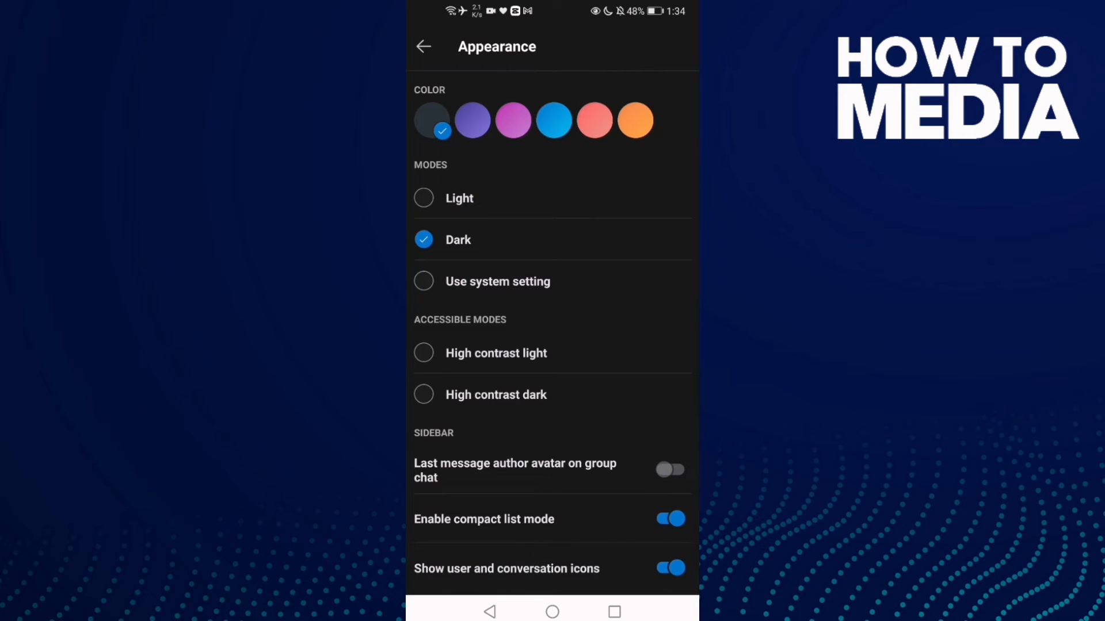
{"action": "left_click", "coordinate": [671, 569]}
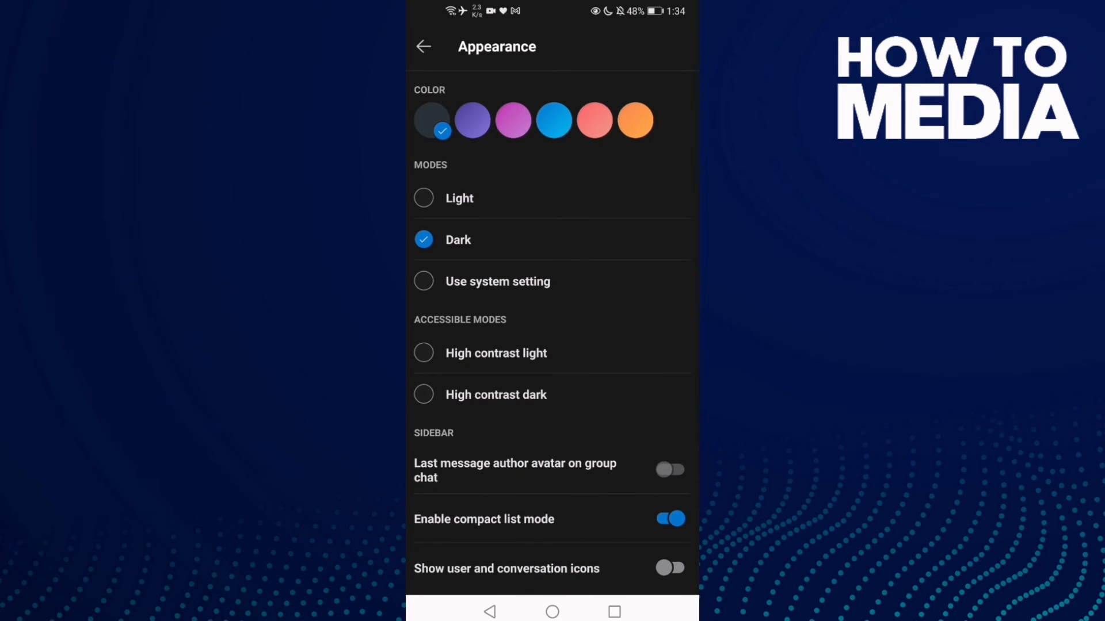
{"action": "left_click", "coordinate": [671, 569]}
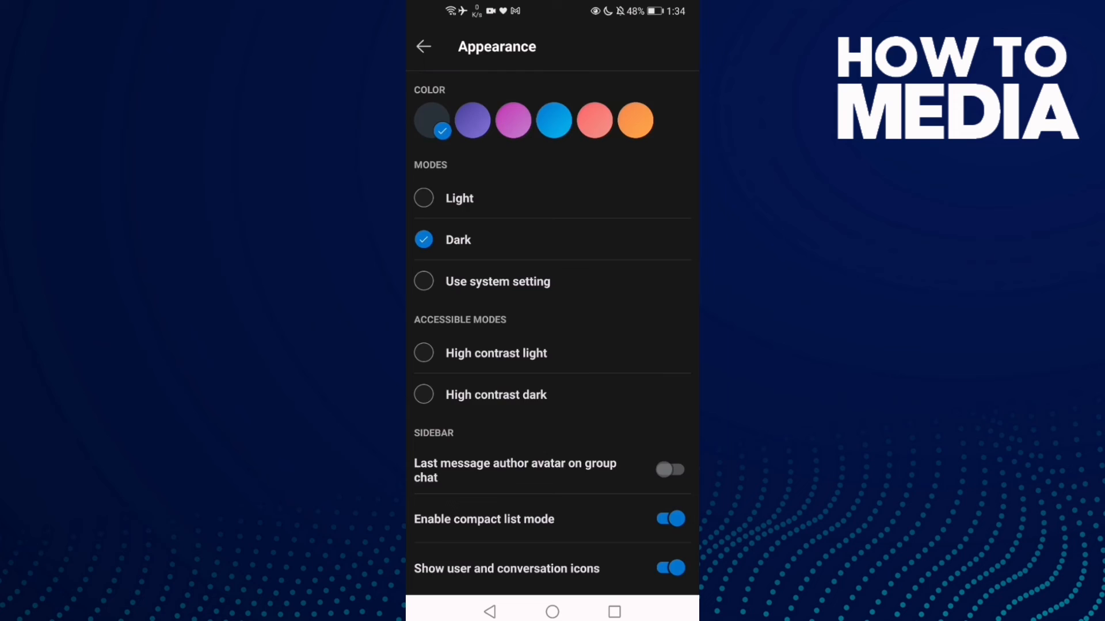